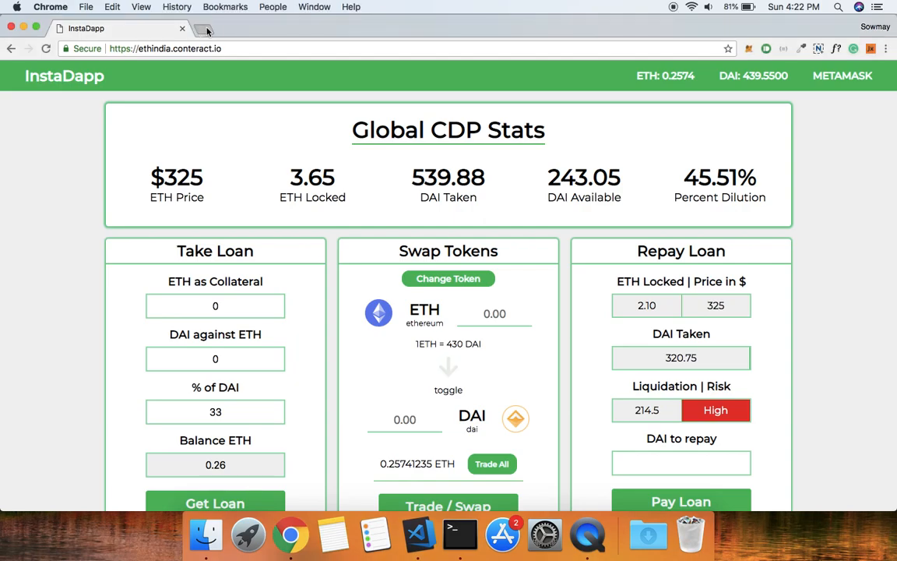
- Request a 10.72 DAI loan against 0.1 ETH collateral, keeping the 33% DAI share
left_click(208, 28)
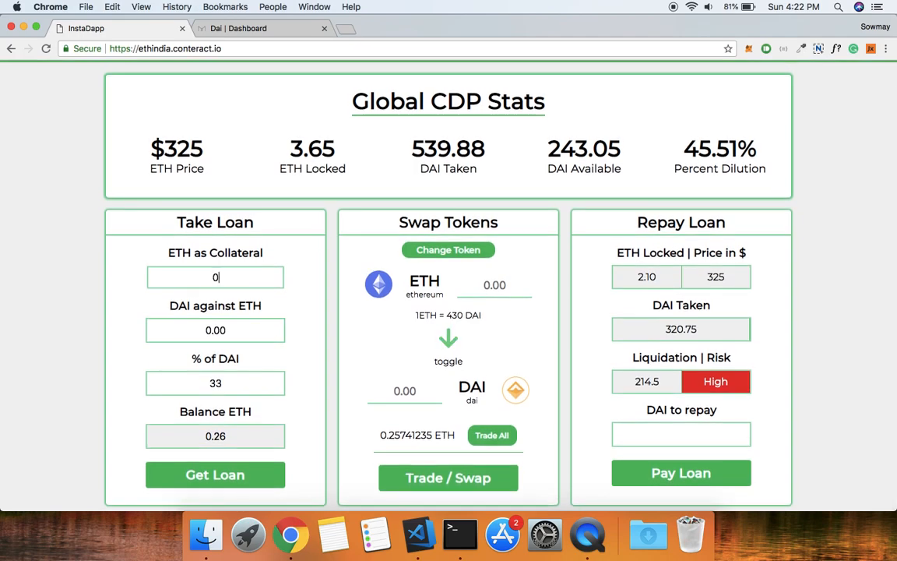
type(".1")
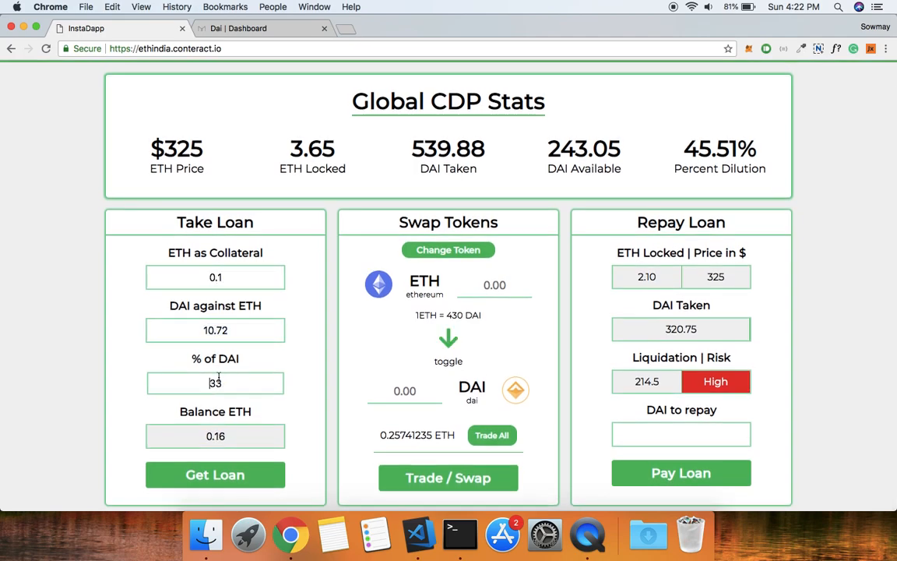
triple_click(215, 330)
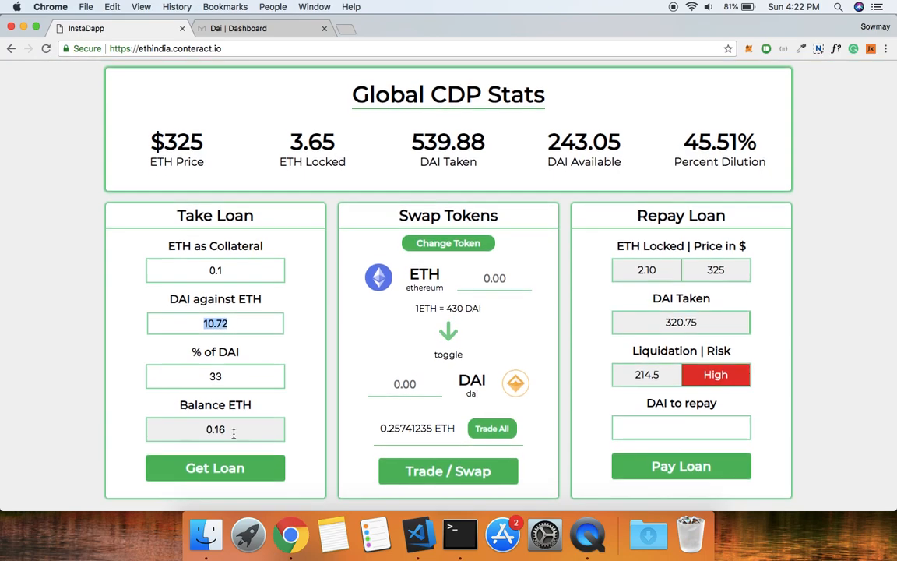
left_click(215, 467)
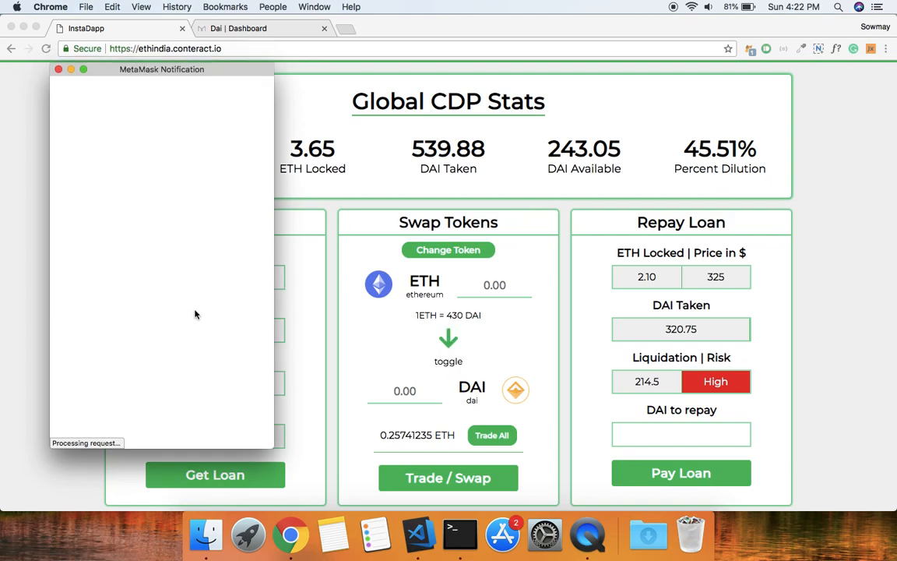
- Confirm the 0.1 ETH loan transaction in MetaMask after reviewing the gas fee and total
left_click_drag(161, 69, 358, 69)
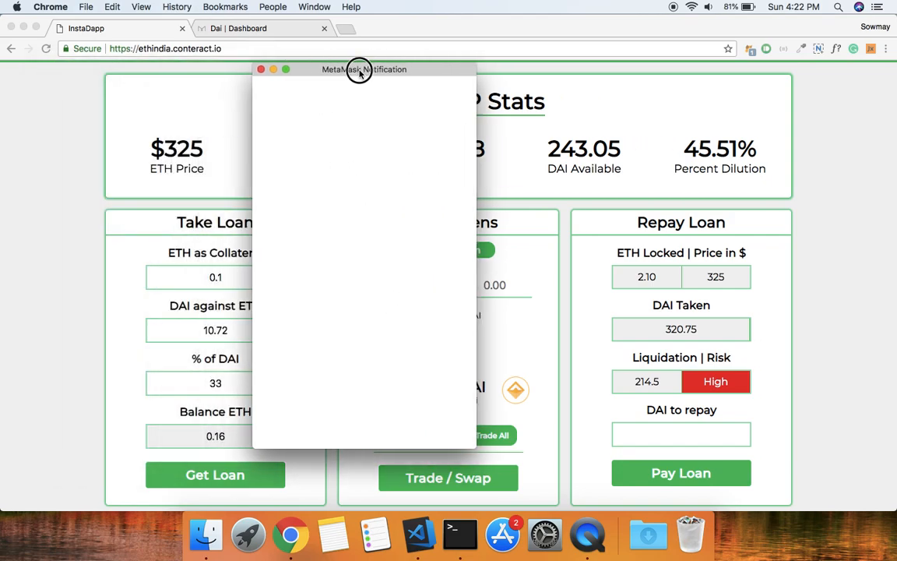
left_click_drag(364, 68, 633, 50)
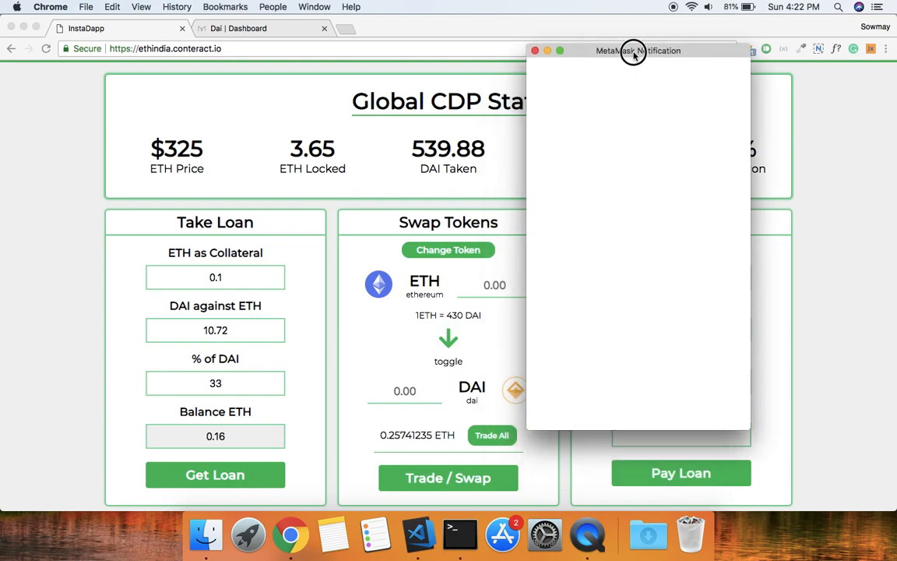
mouse_move(633, 53)
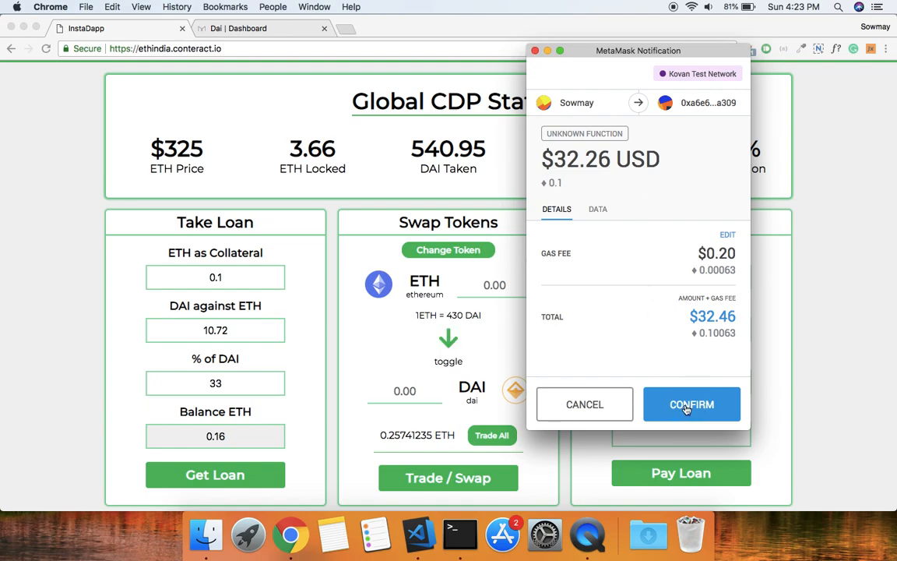
left_click(691, 405)
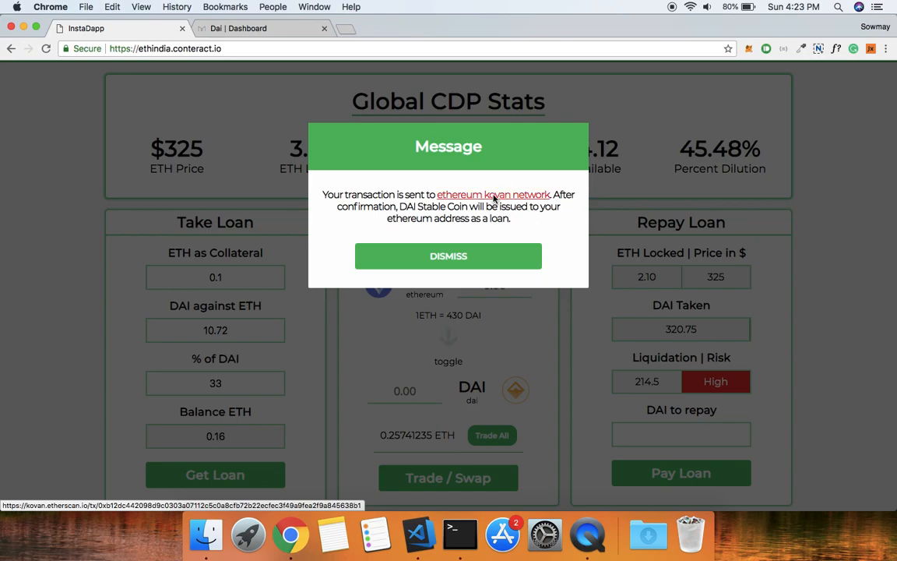
- View the sent loan transaction on Kovan Etherscan via the network link
left_click(493, 193)
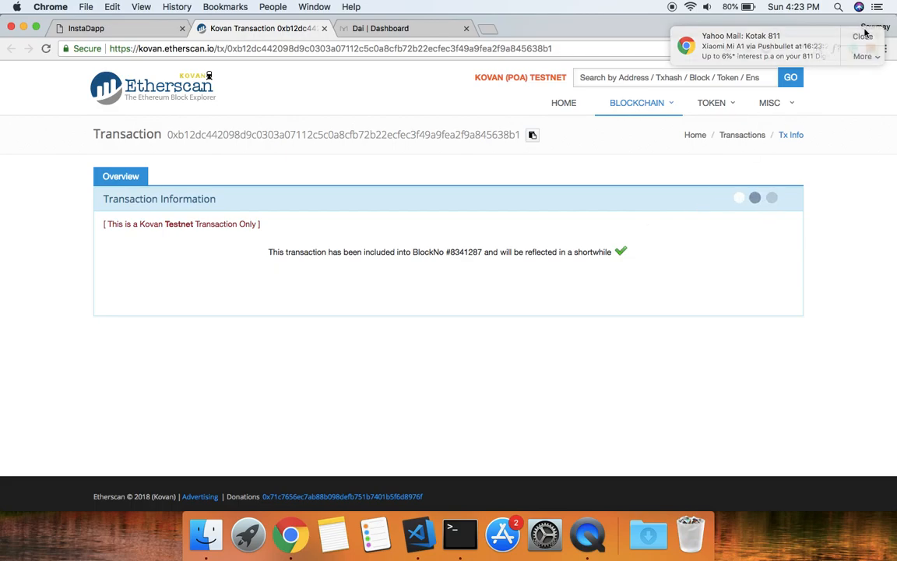
- Dismiss the Chrome notification to reveal the full Etherscan transaction details
left_click(863, 38)
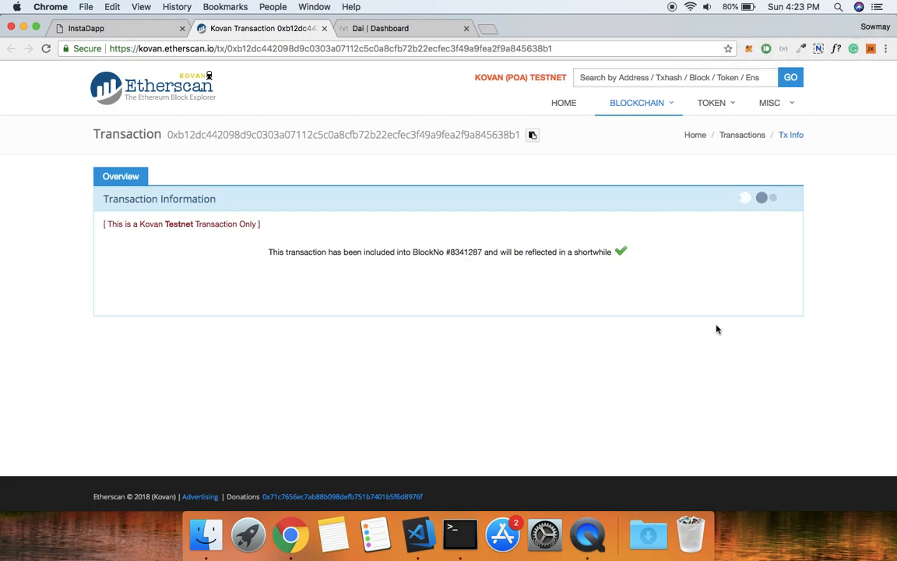
mouse_move(358, 203)
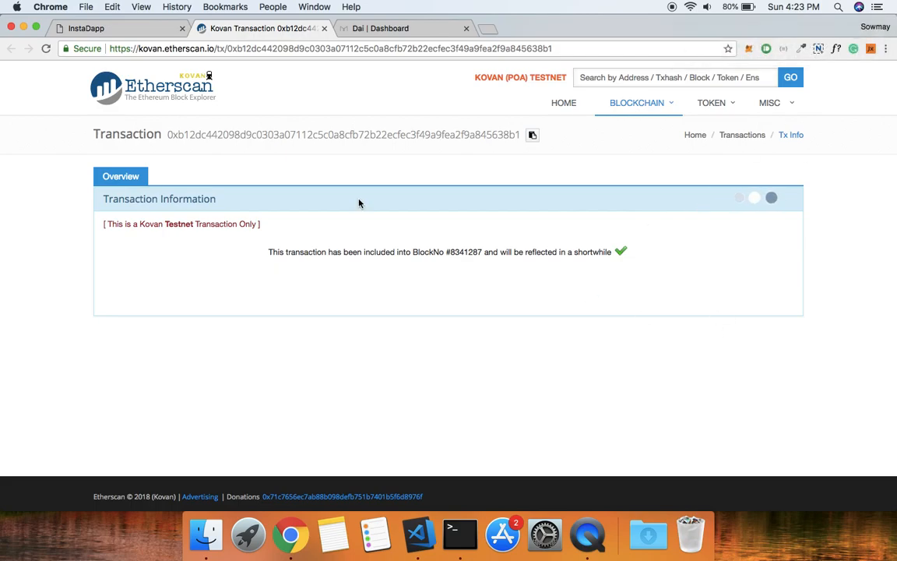
left_click(45, 49)
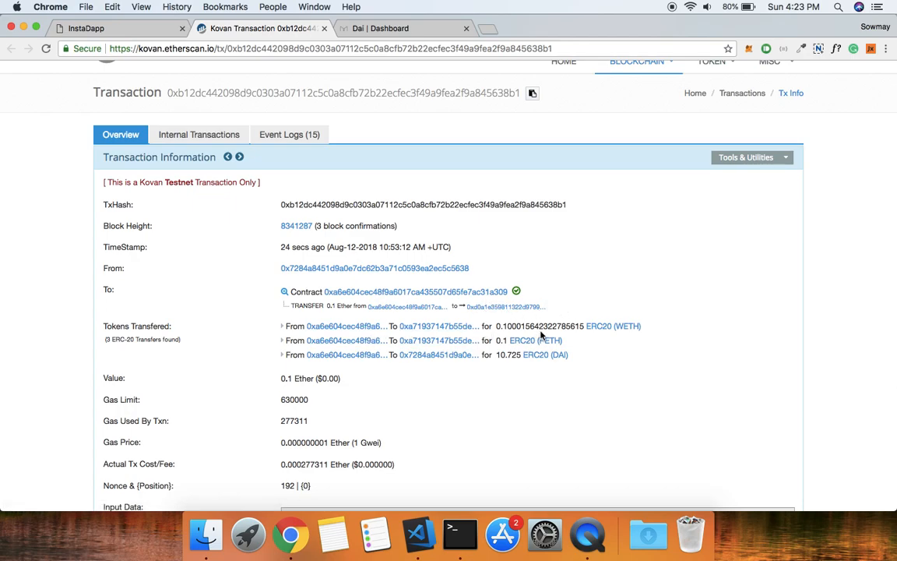
mouse_move(627, 327)
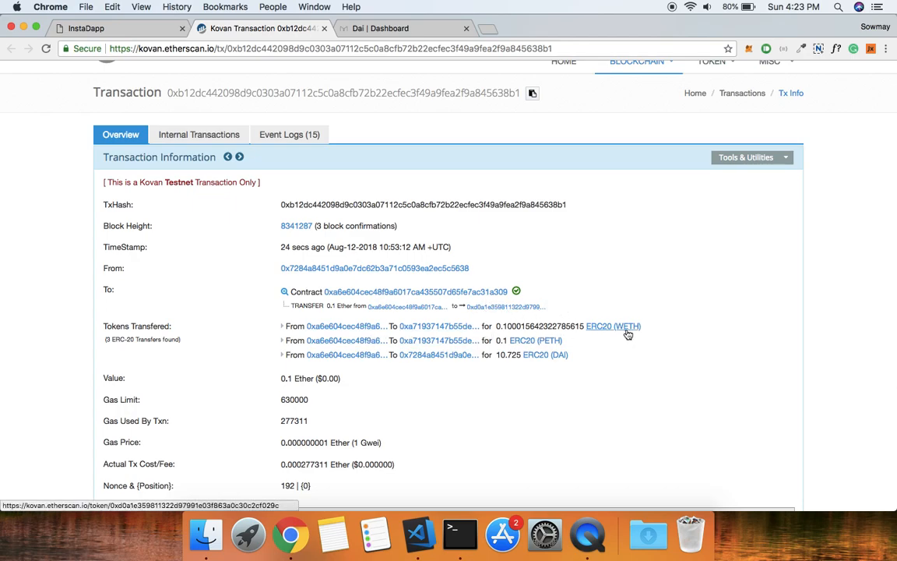
mouse_move(529, 339)
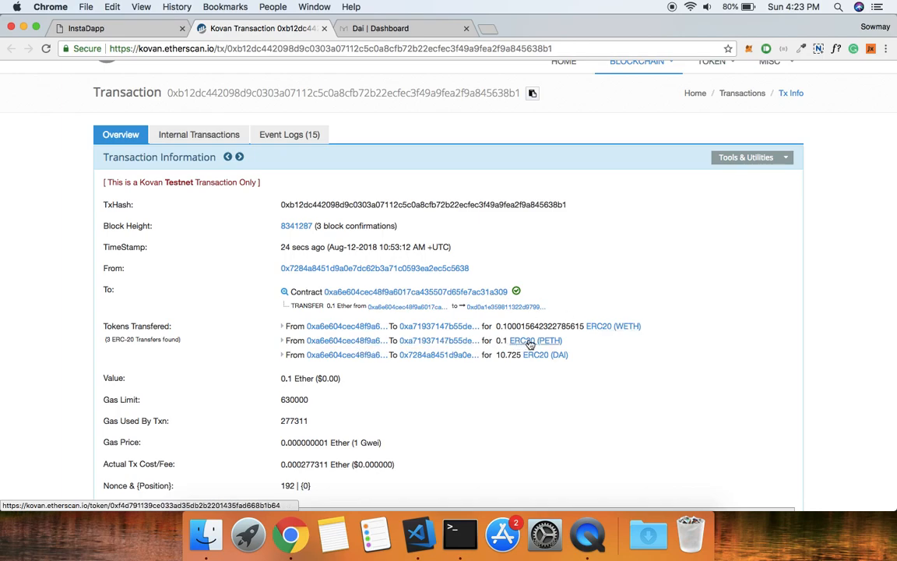
mouse_move(672, 392)
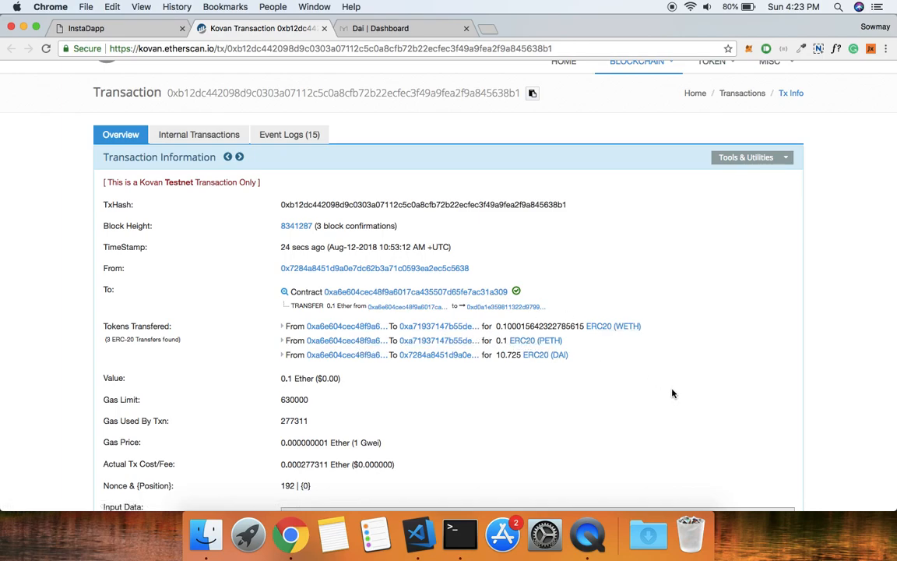
mouse_move(595, 343)
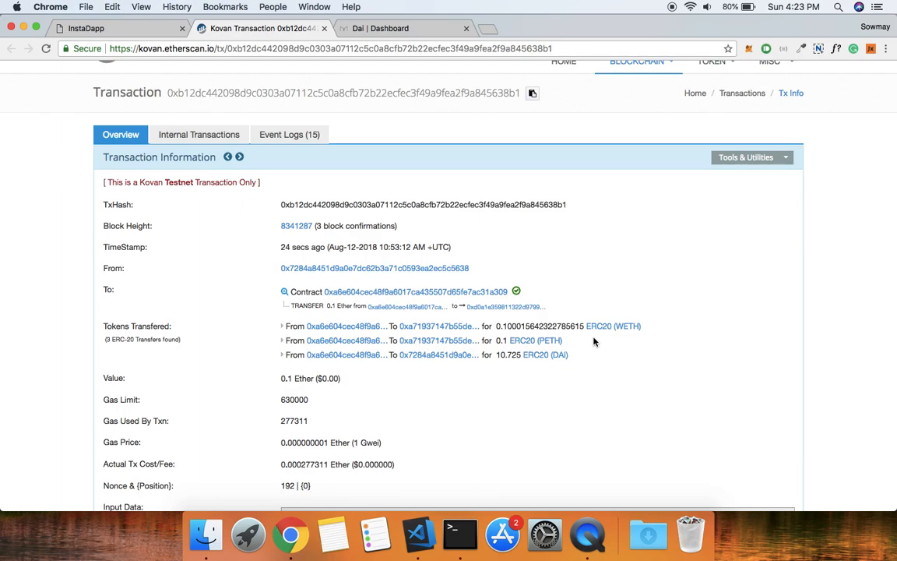
mouse_move(545, 355)
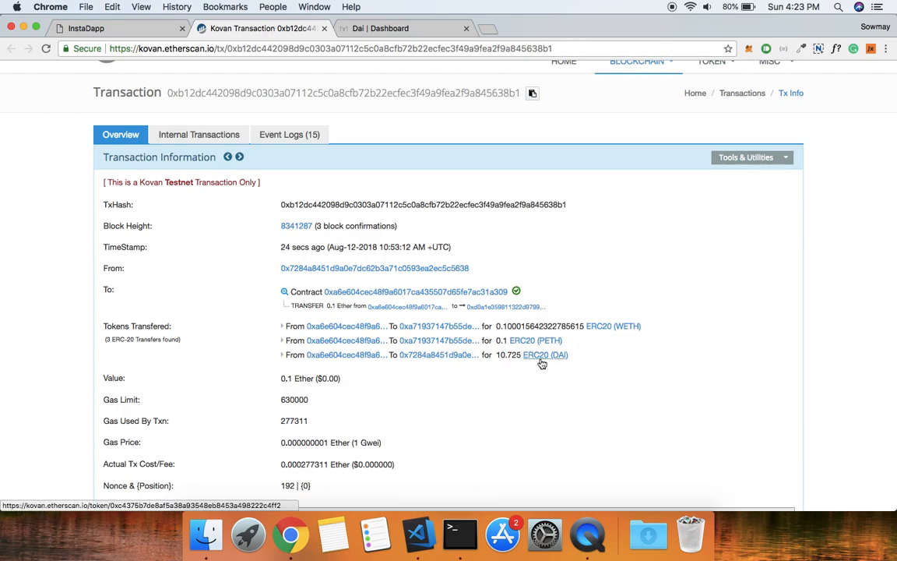
mouse_move(526, 375)
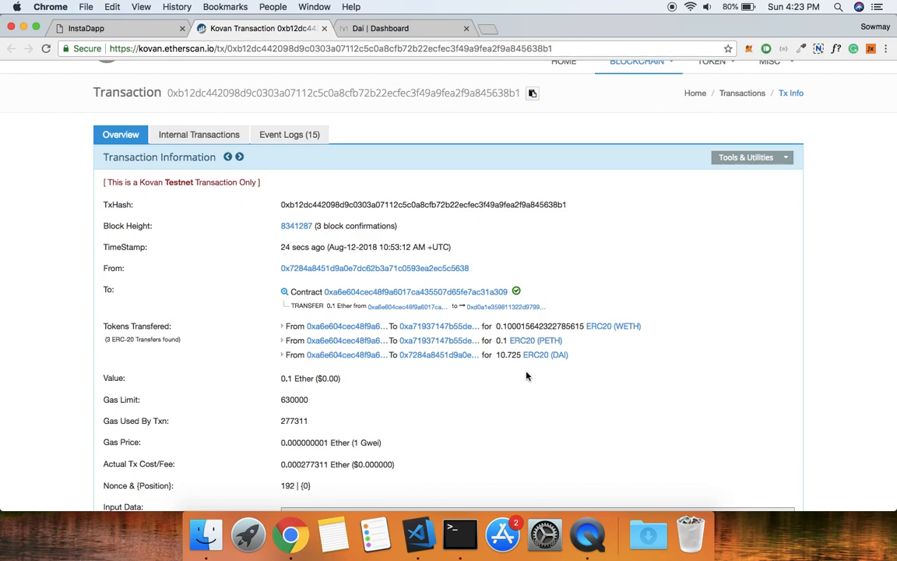
mouse_move(568, 105)
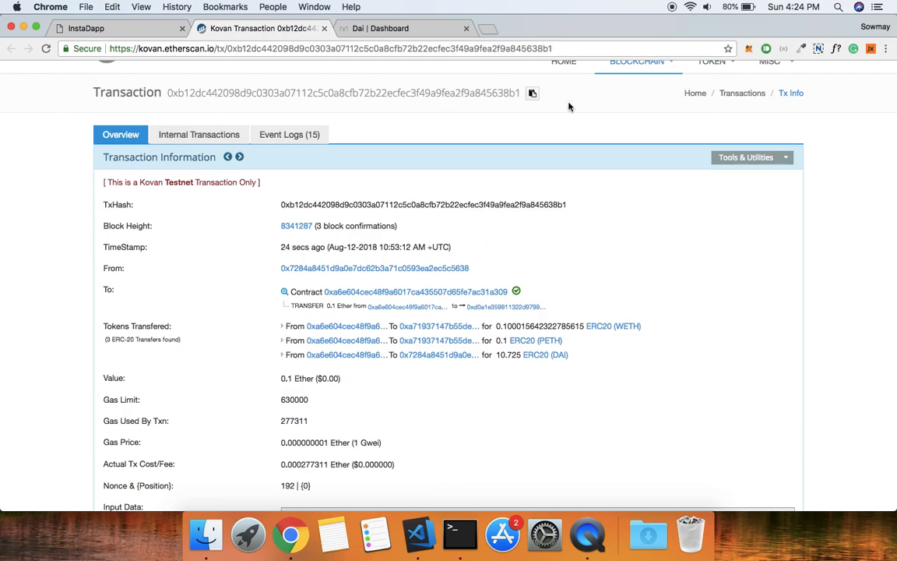